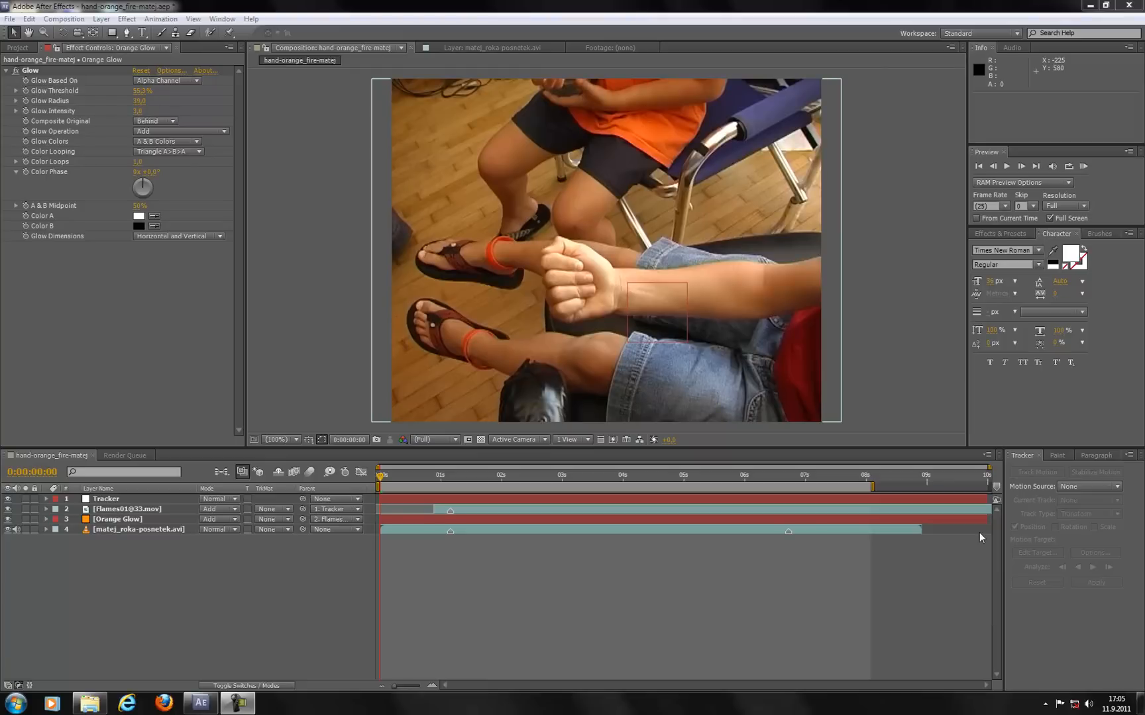
mouse_move(589, 171)
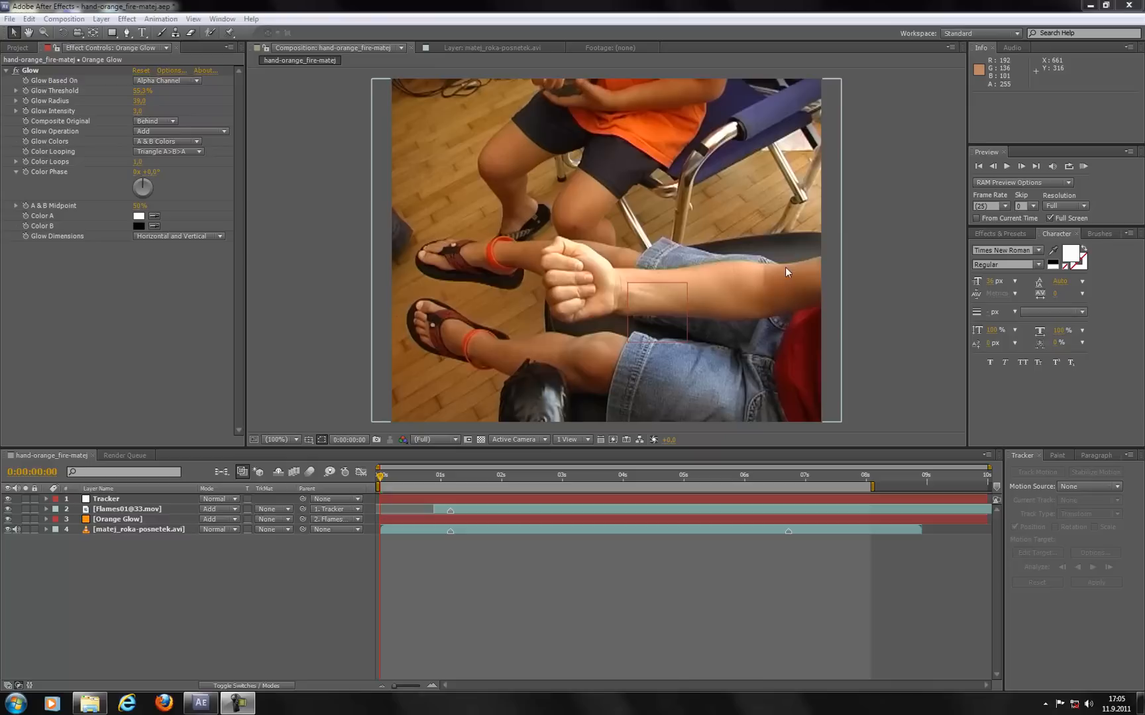
mouse_move(613, 284)
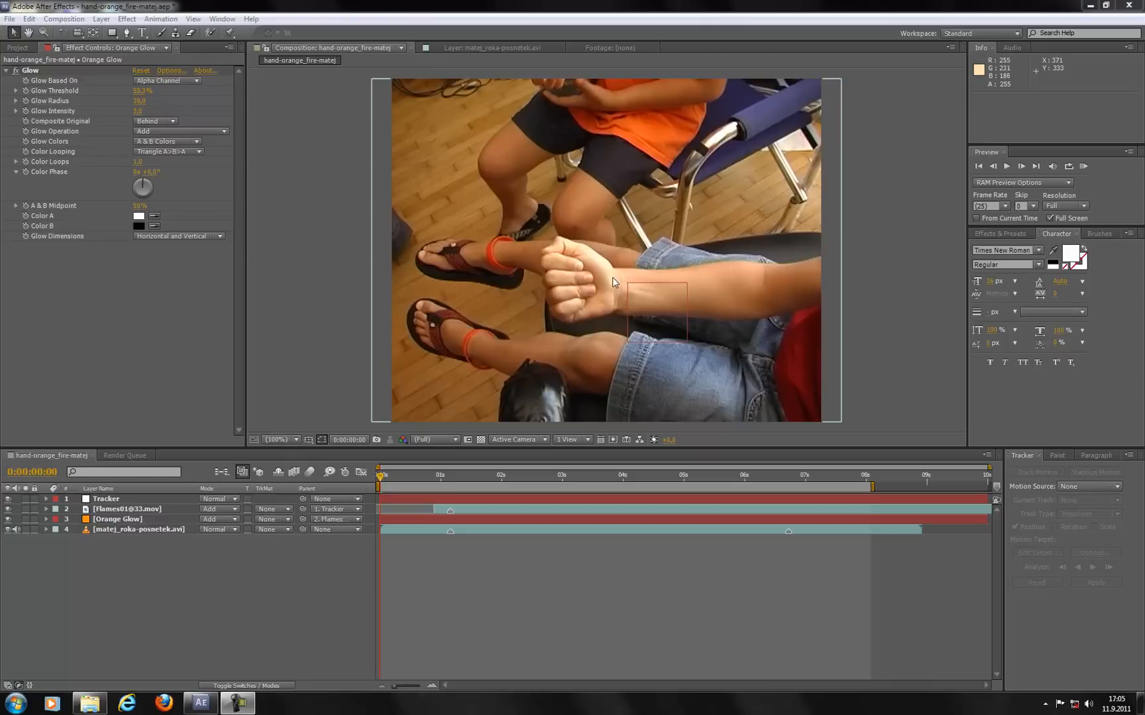
mouse_move(277, 574)
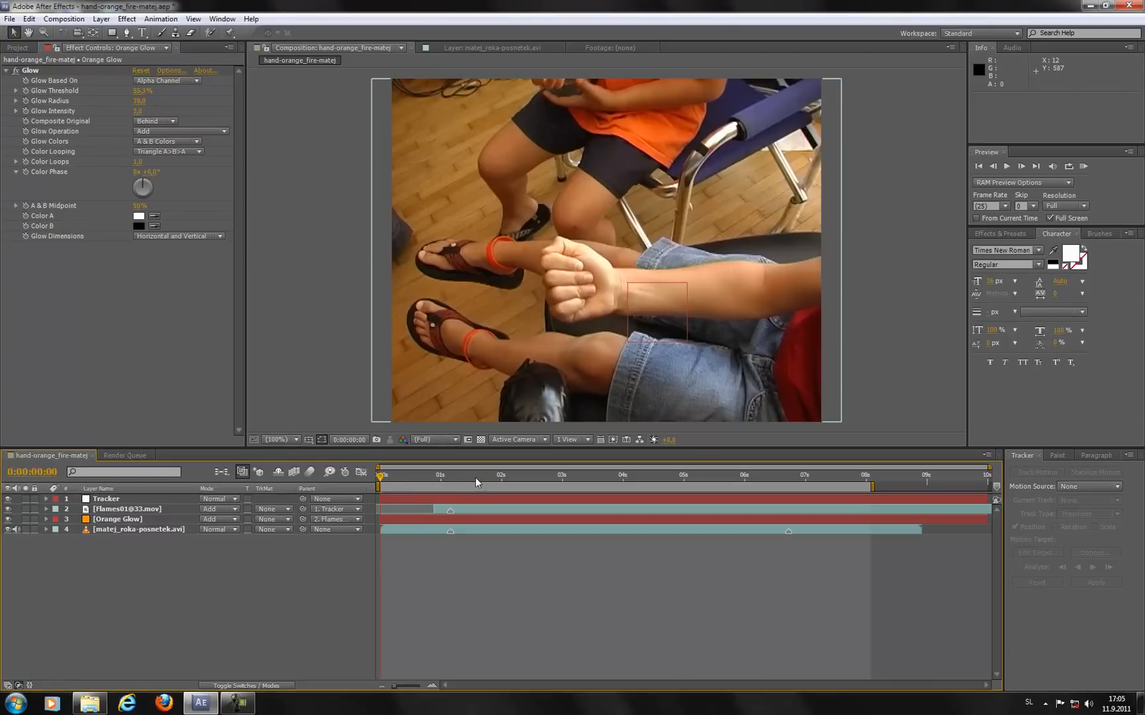
- Place the current-time indicator at 0:00:01:15 on the flame-burst frame
left_click(477, 474)
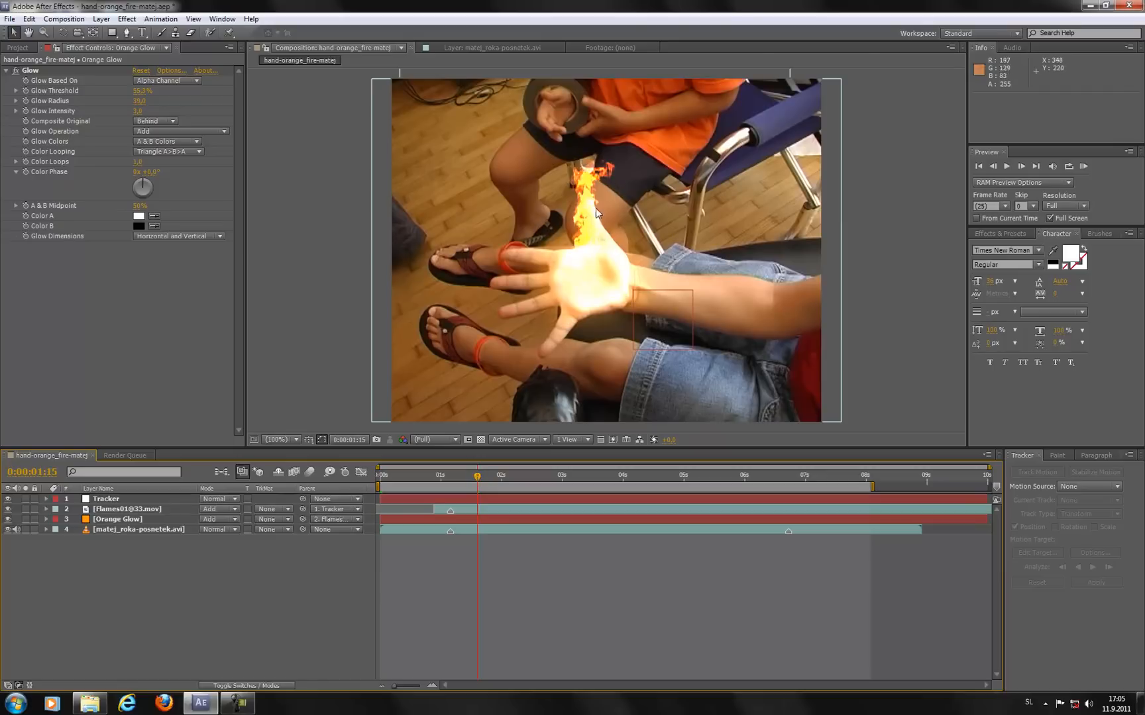
mouse_move(599, 188)
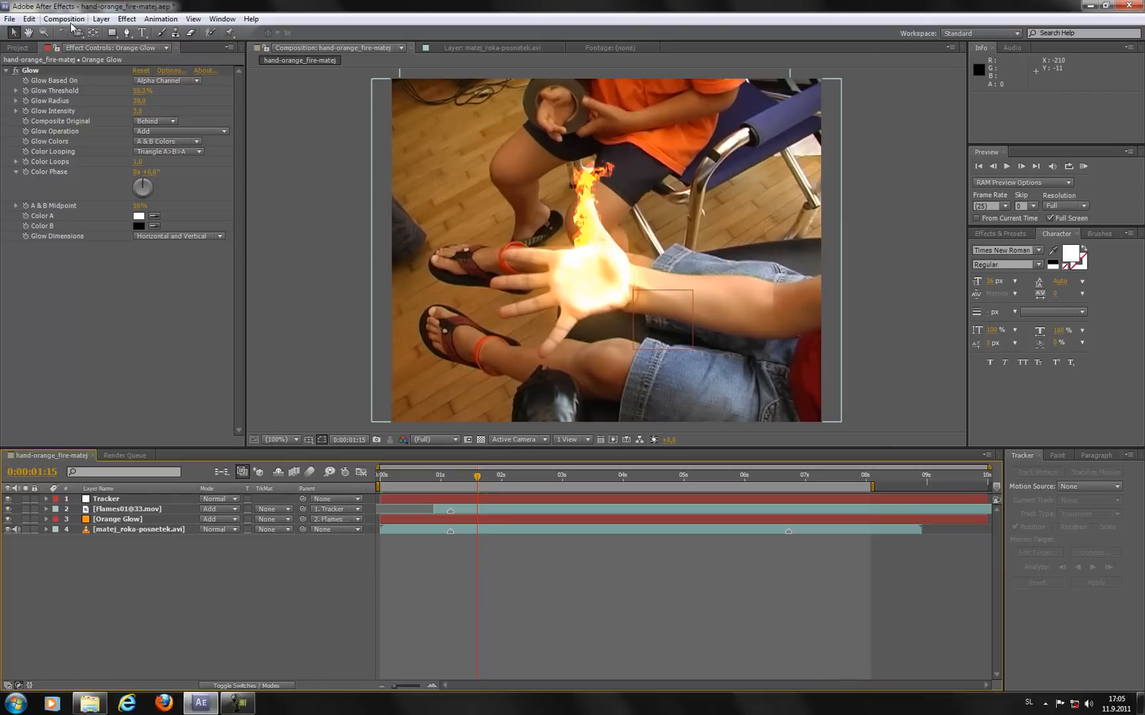
- Bring up the Composition menu to reach Save Frame As > File
left_click(63, 18)
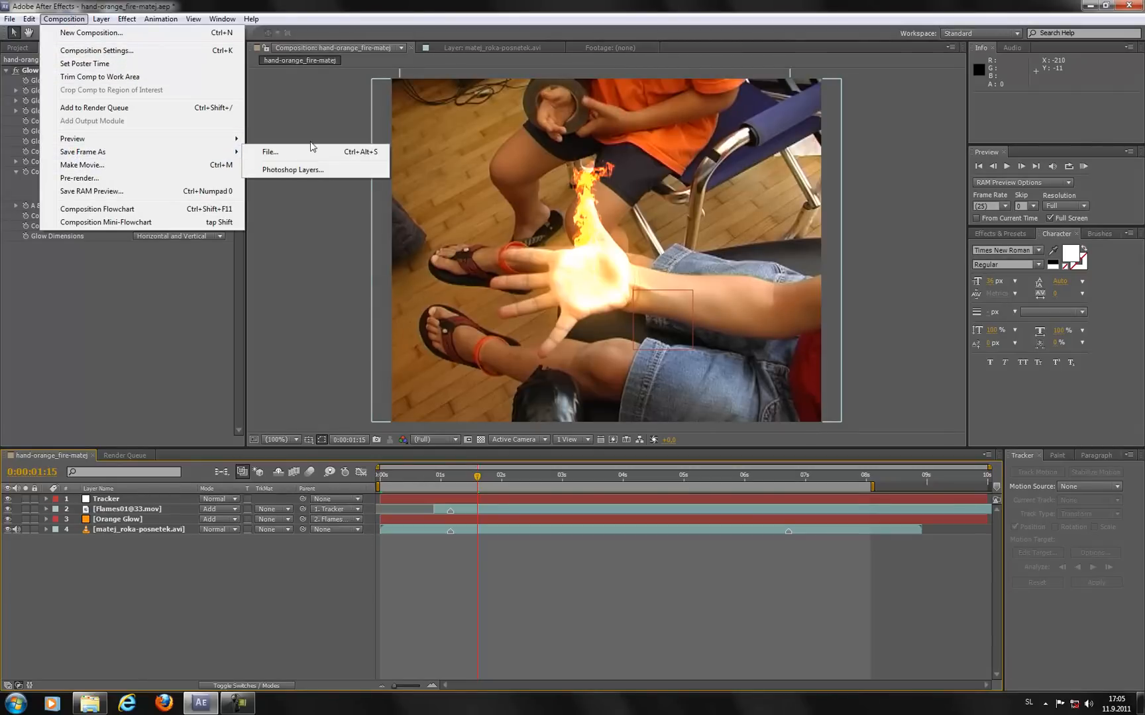
mouse_move(274, 152)
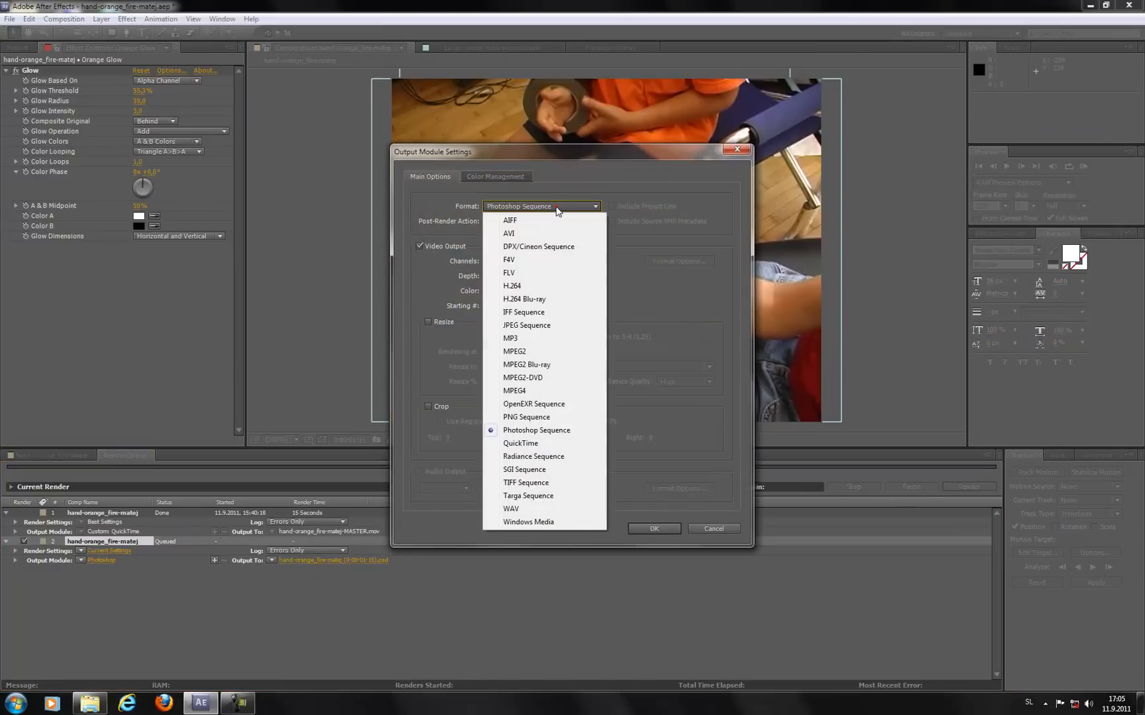
mouse_move(523, 312)
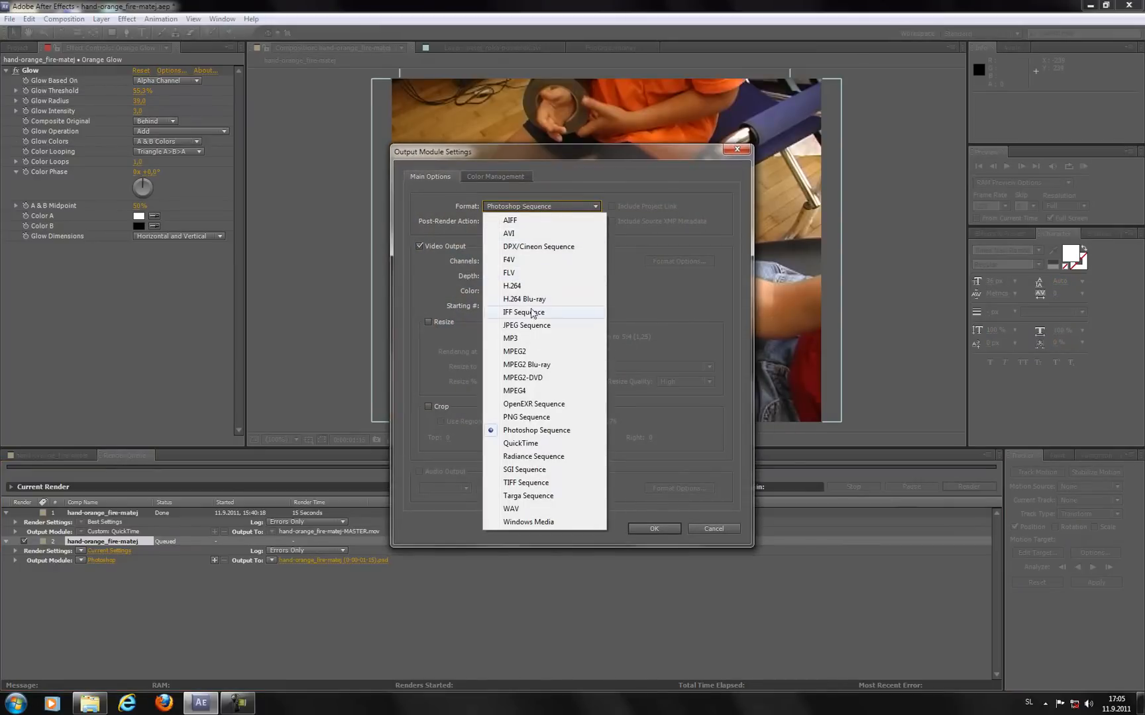
mouse_move(559, 435)
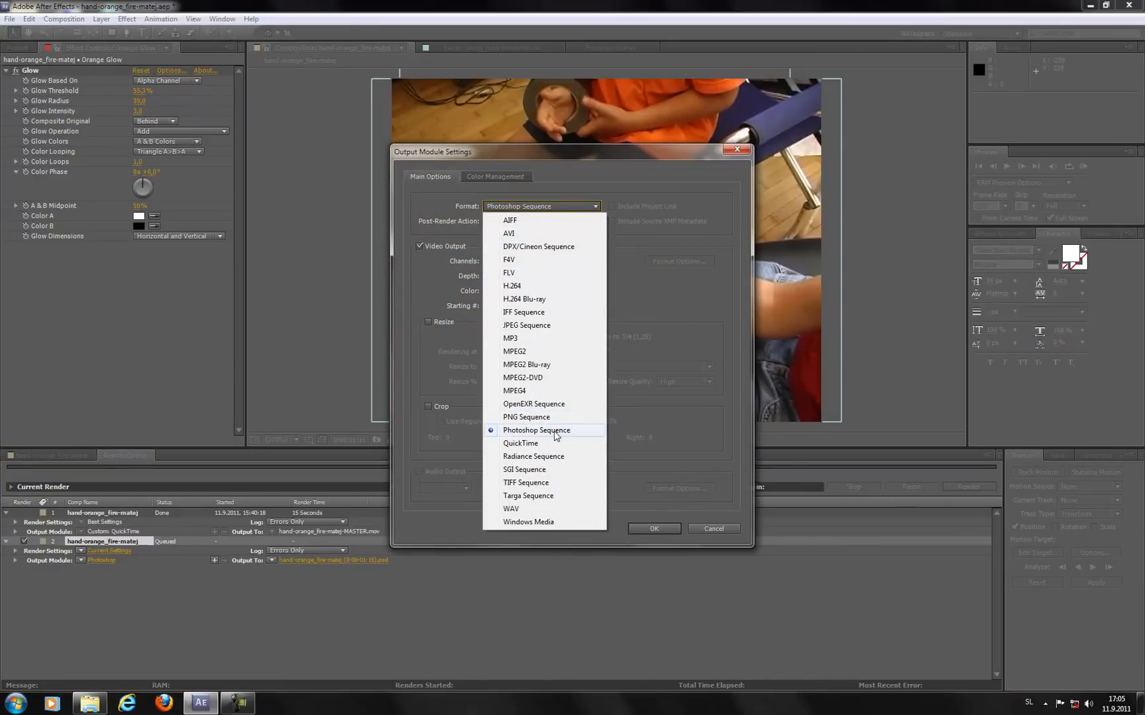
mouse_move(573, 482)
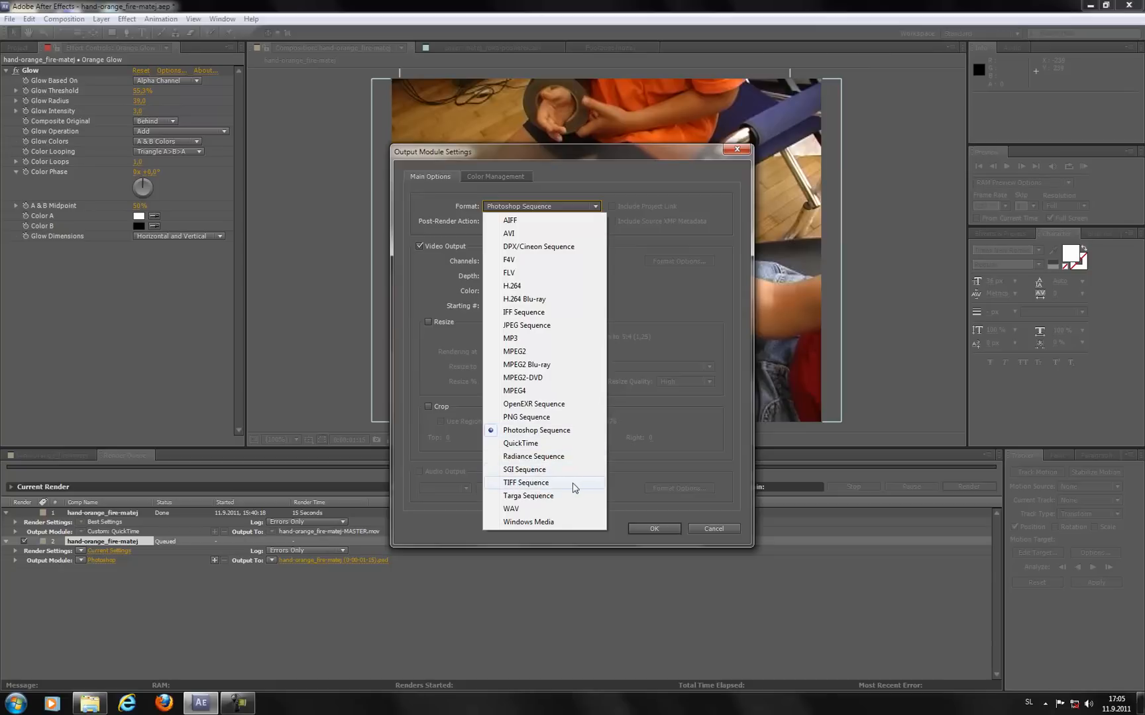
mouse_move(545, 483)
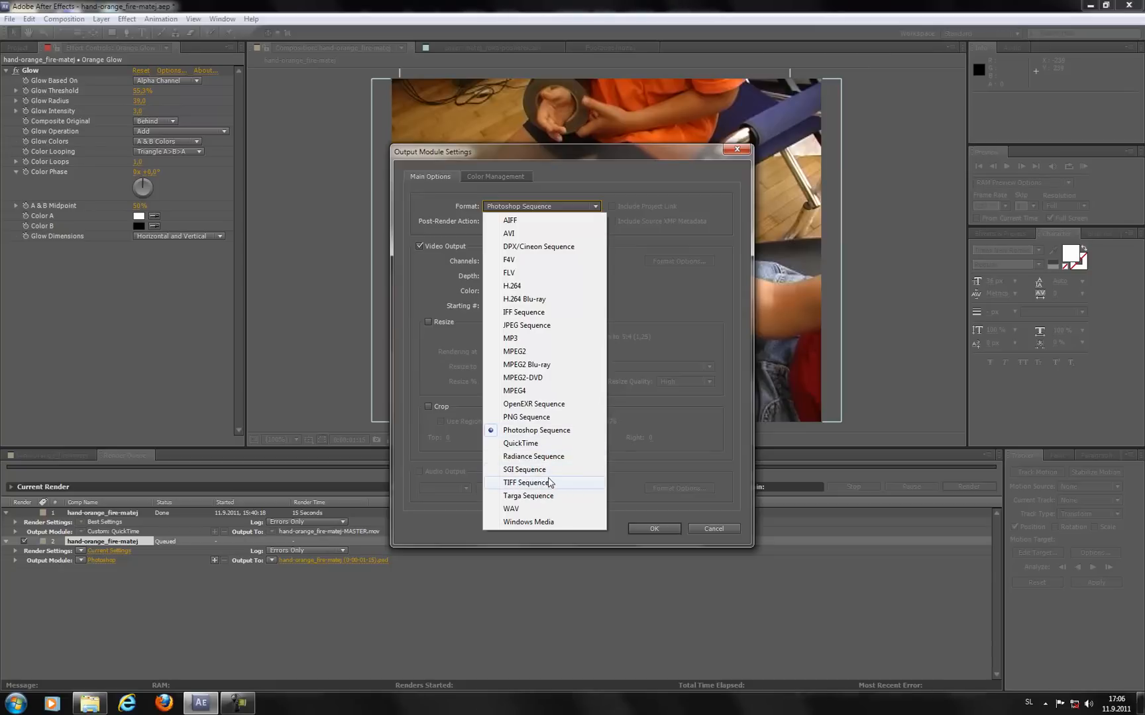
mouse_move(552, 461)
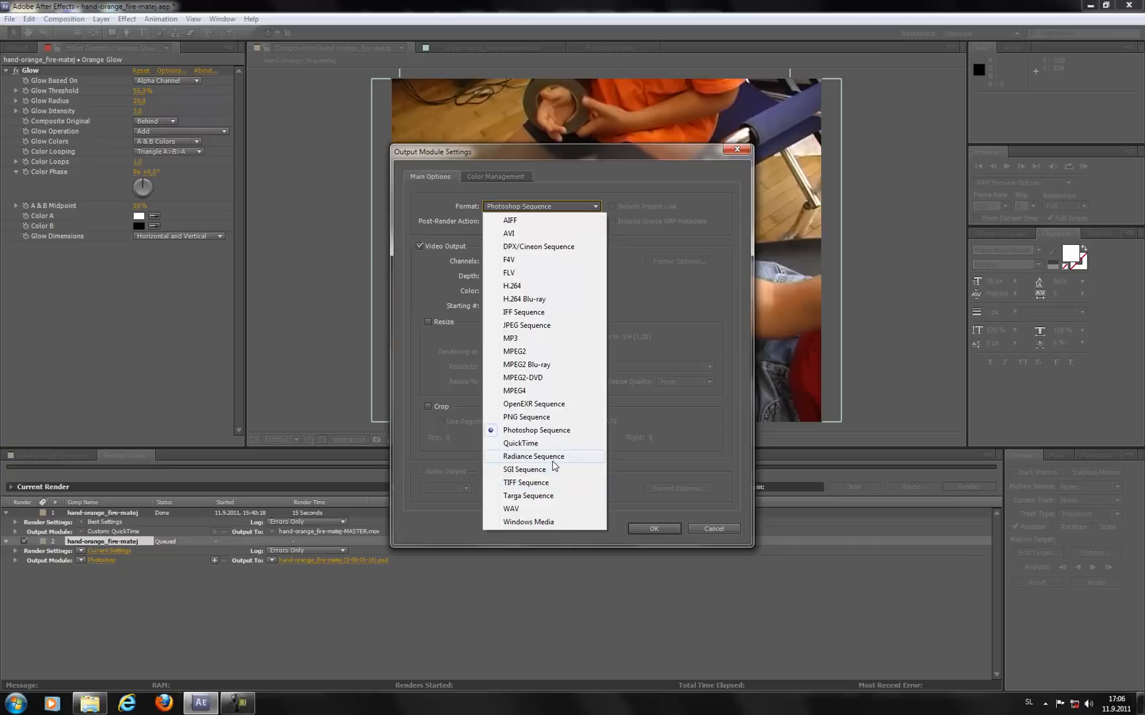
mouse_move(539, 326)
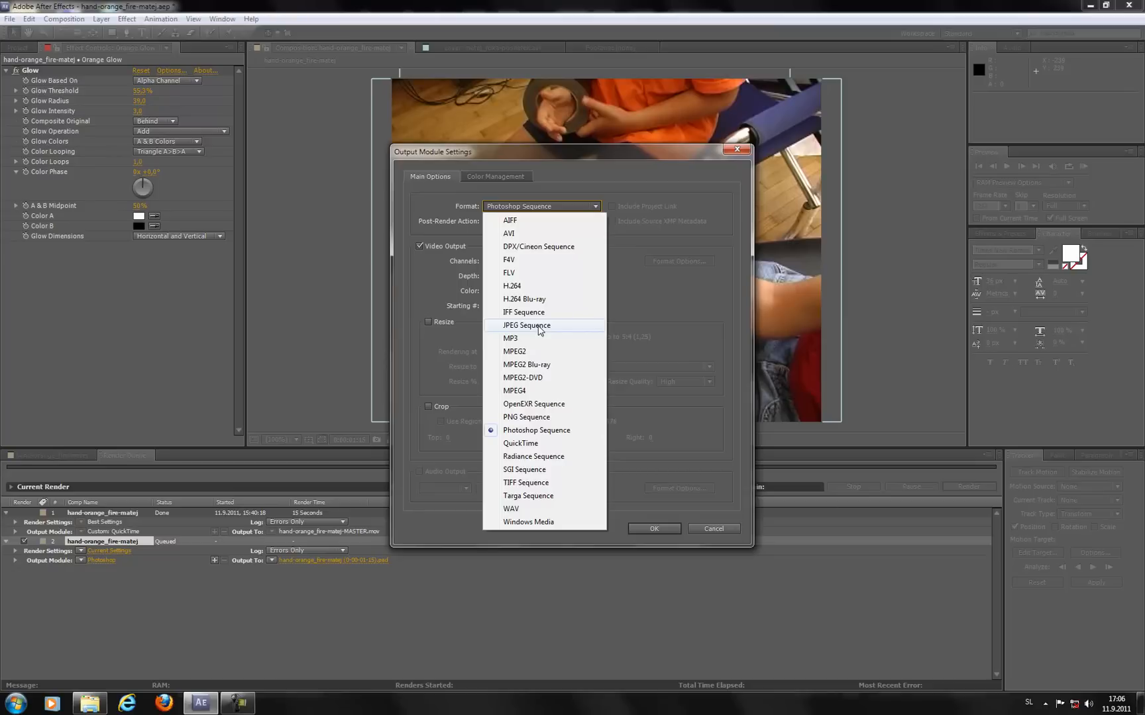
mouse_move(518, 262)
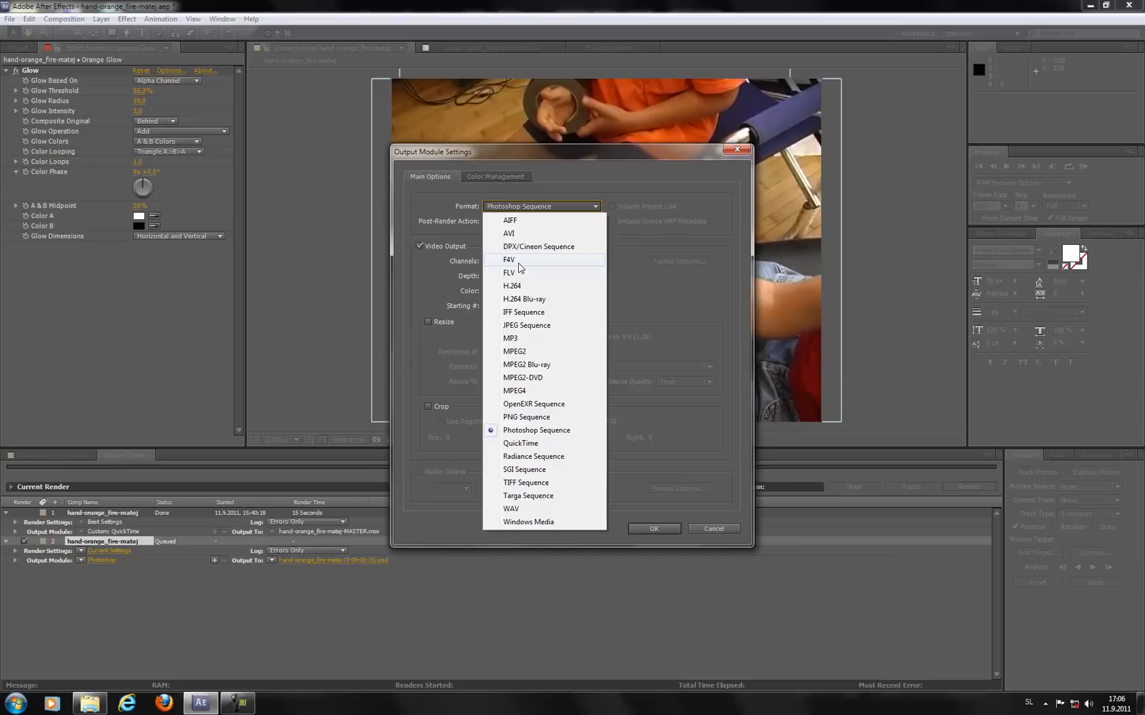
mouse_move(524, 284)
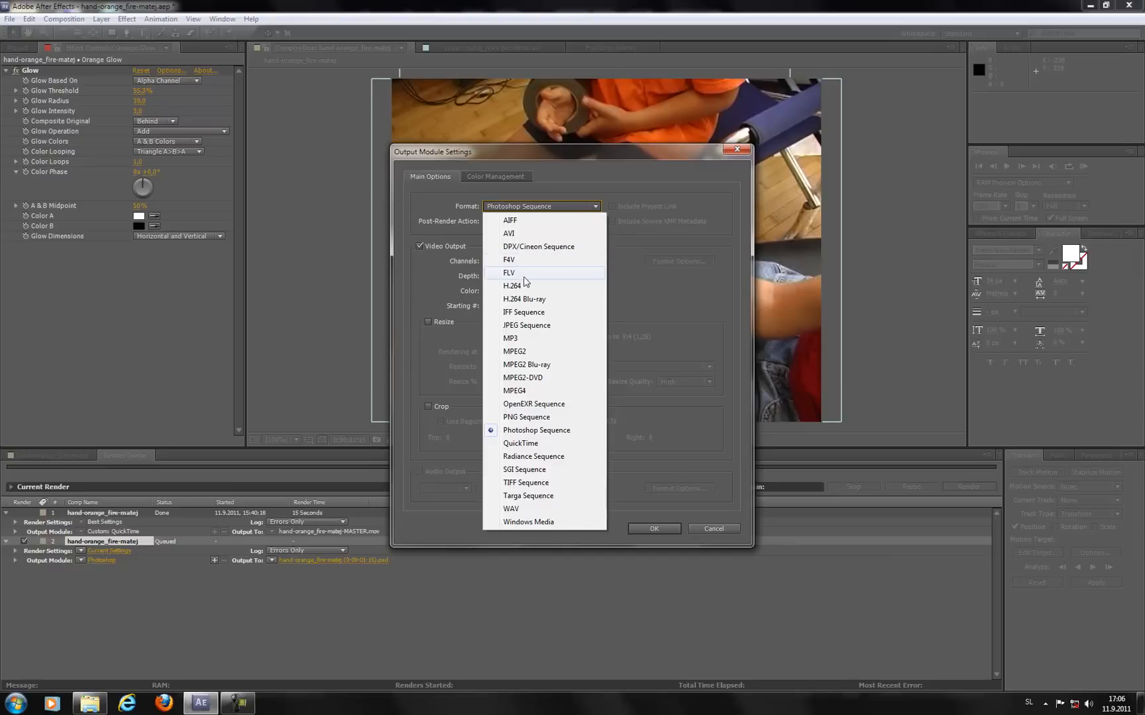
mouse_move(526, 289)
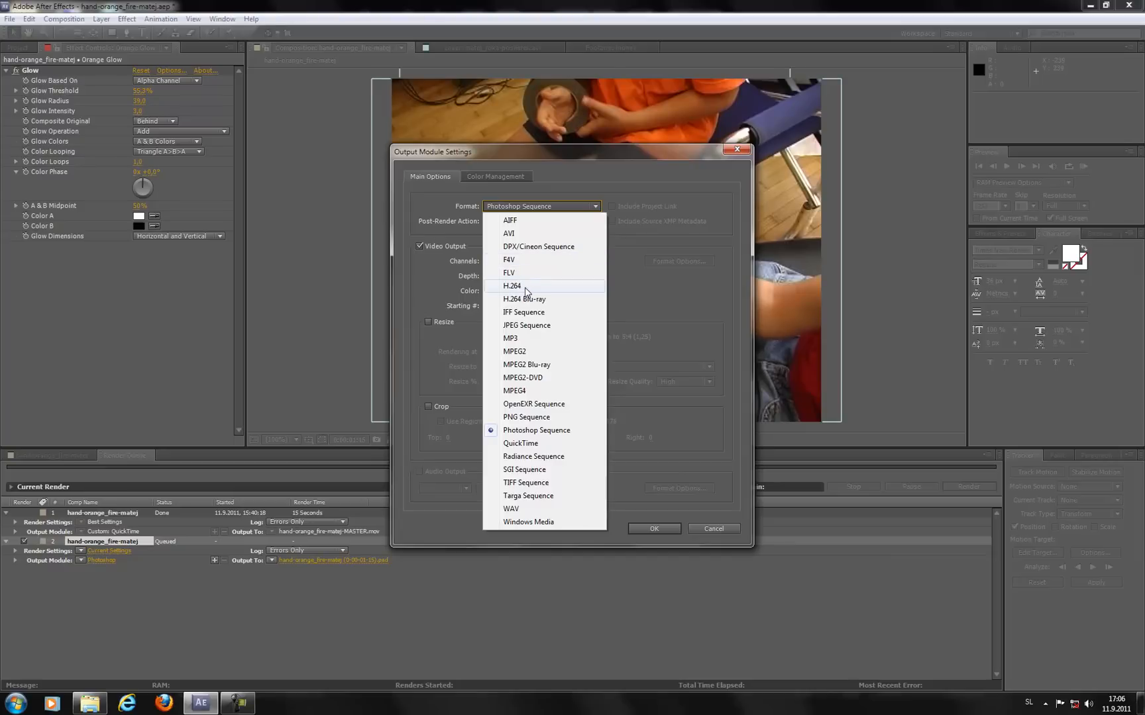
mouse_move(521, 442)
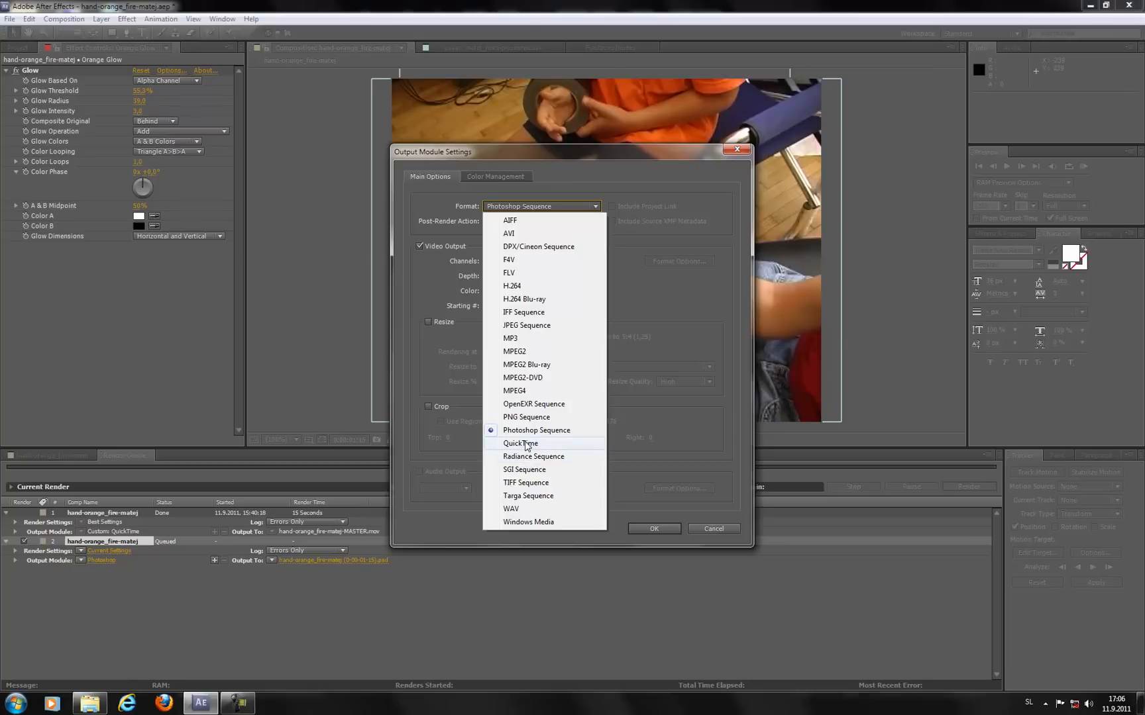
mouse_move(519, 392)
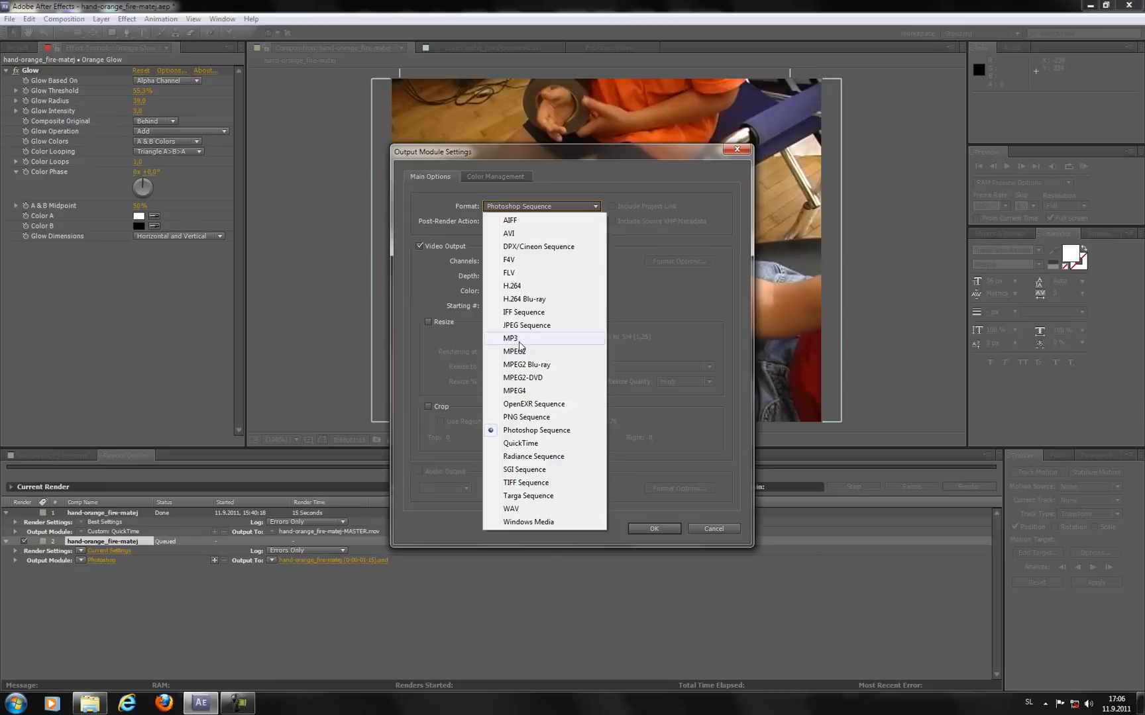
mouse_move(521, 343)
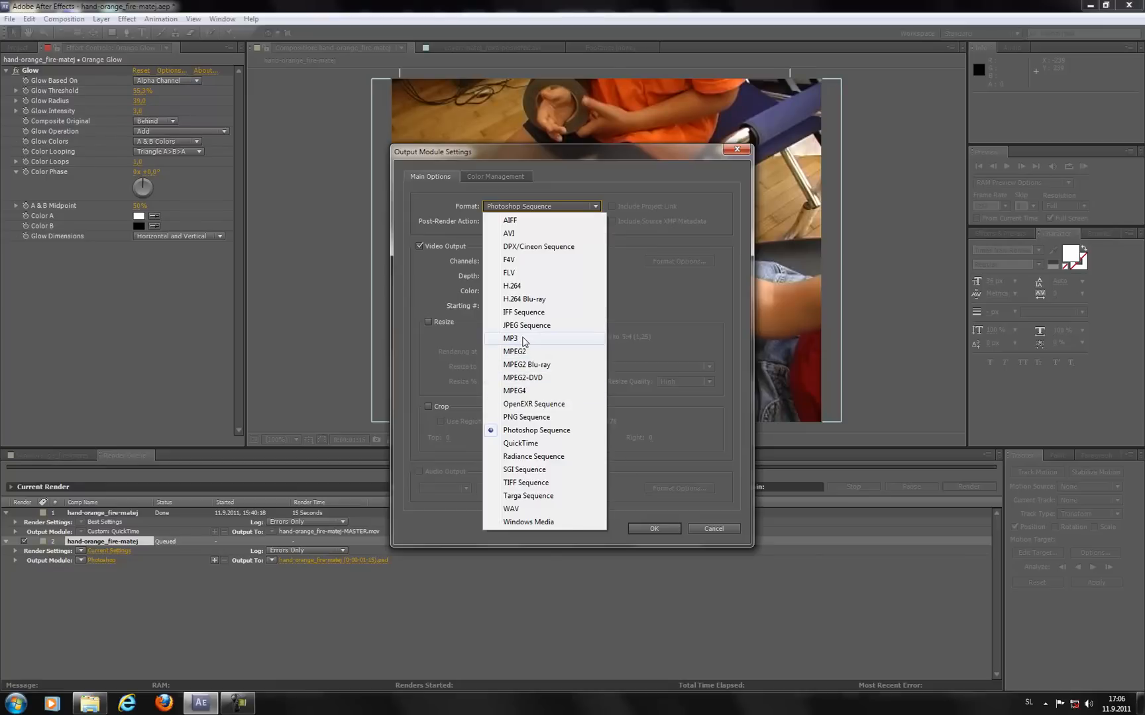
- Change the Output Module format from Photoshop Sequence to TIFF Sequence
left_click(535, 431)
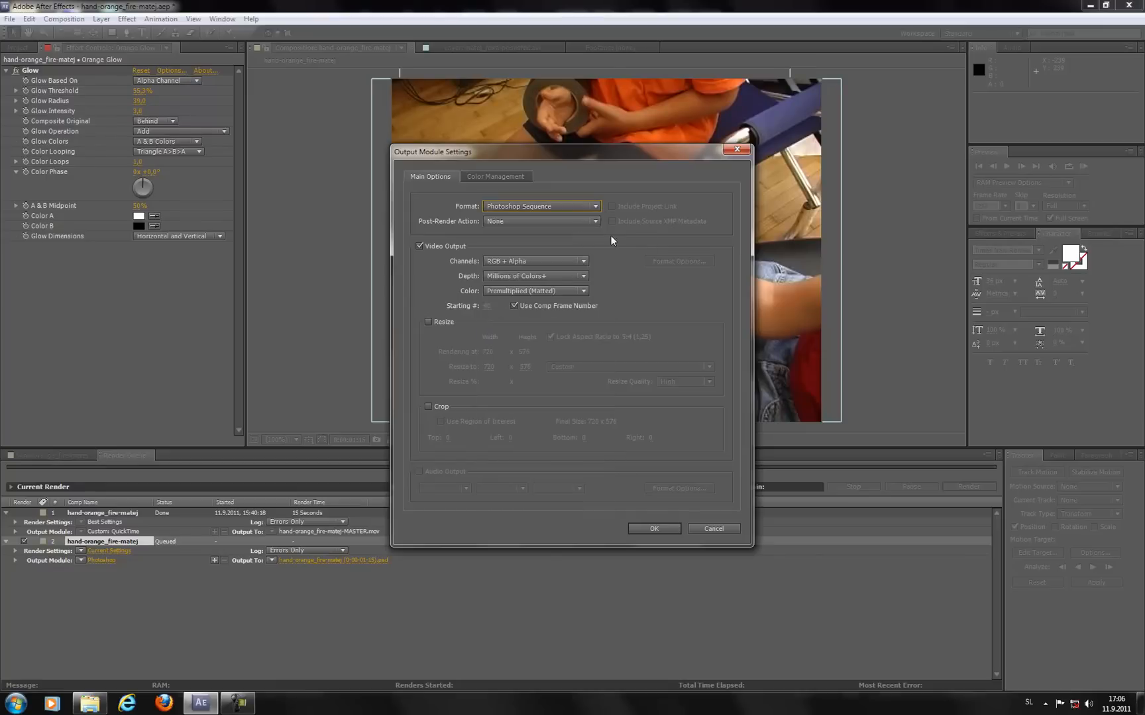
left_click(541, 205)
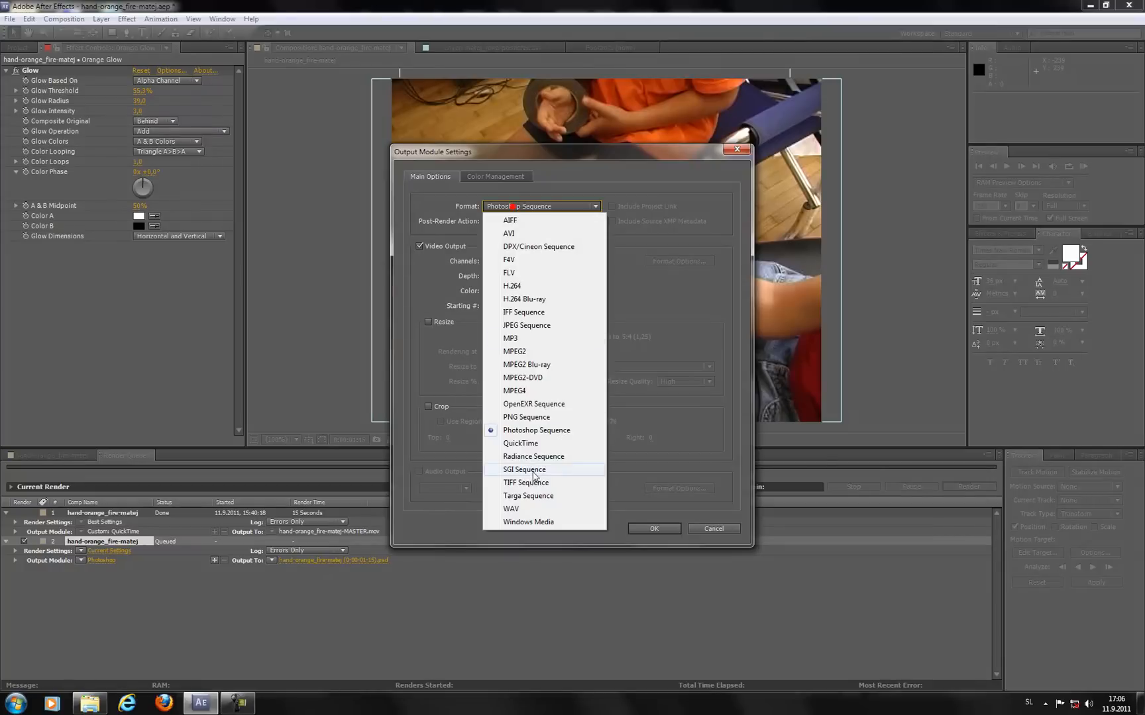
left_click(526, 482)
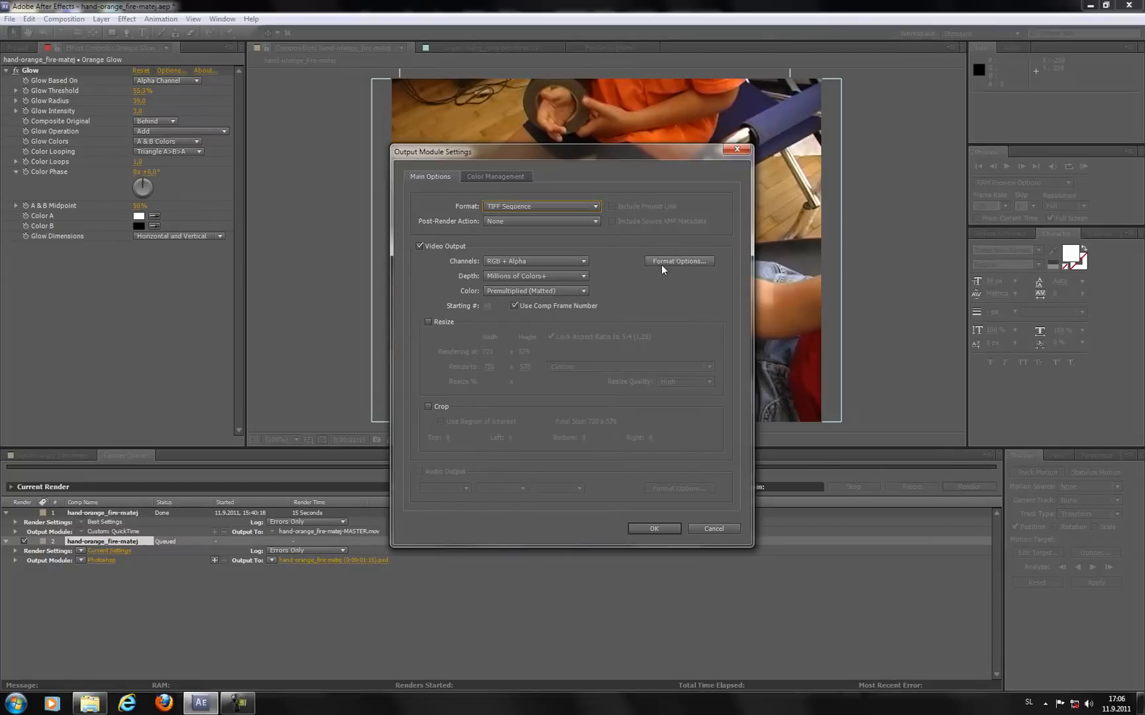
left_click(678, 261)
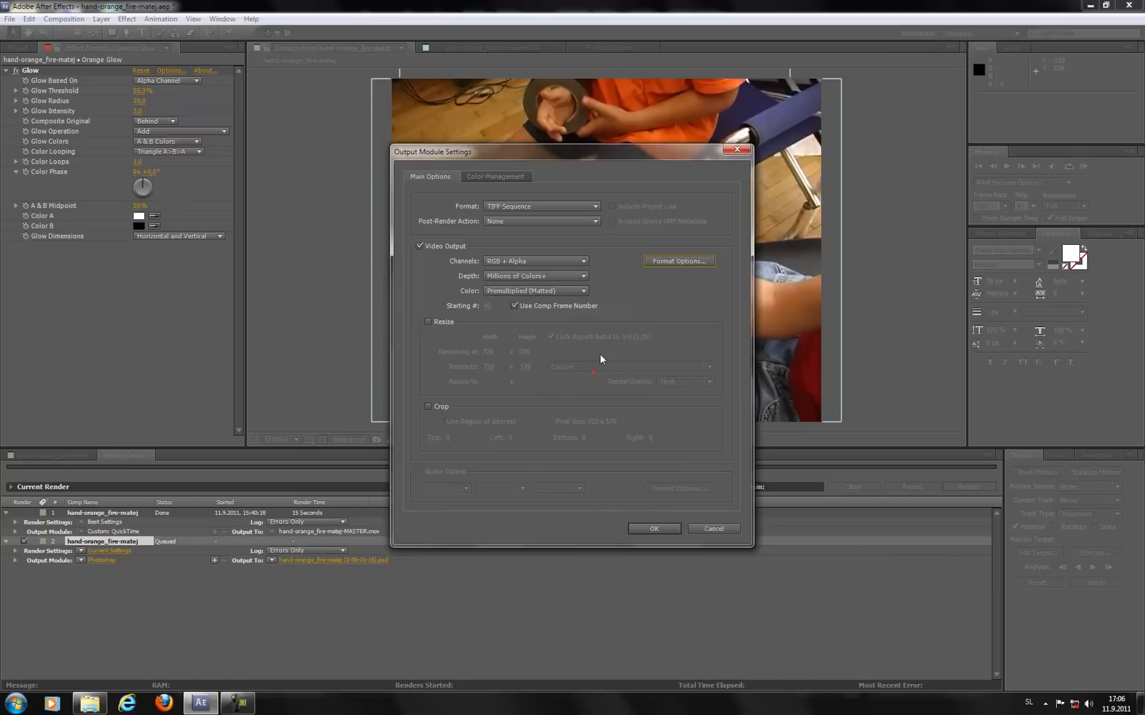
- Confirm the TIFF Sequence settings and keep the default Output To file location
left_click(653, 527)
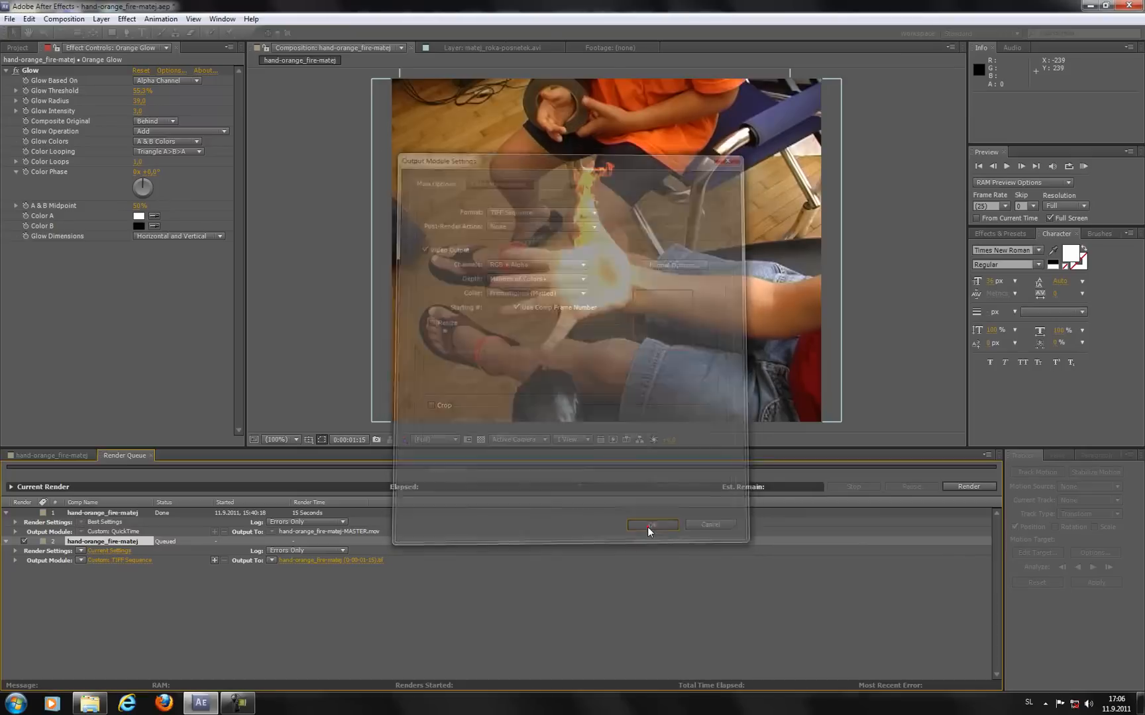
left_click(649, 525)
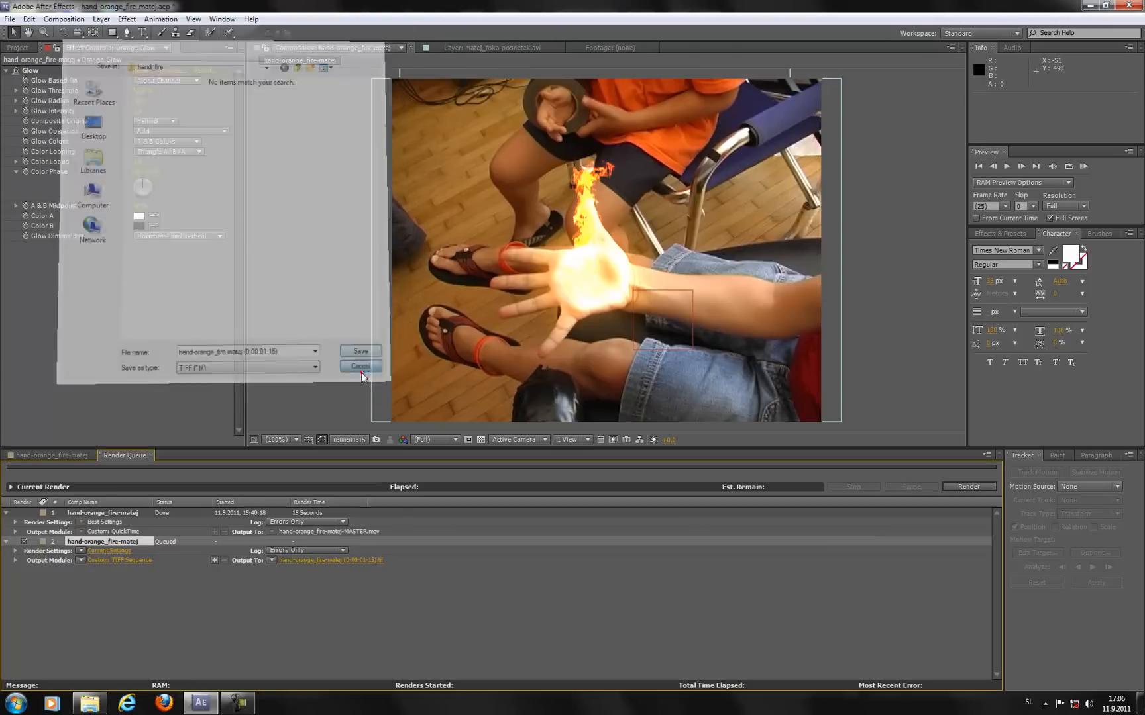
left_click(360, 365)
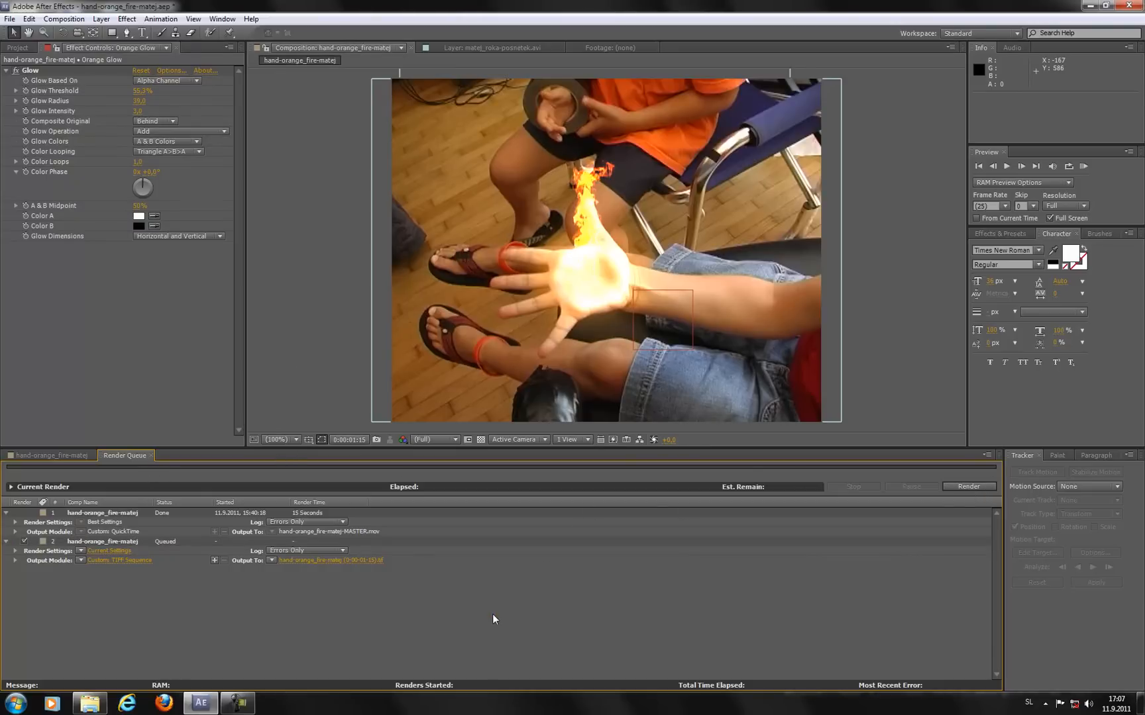
mouse_move(493, 615)
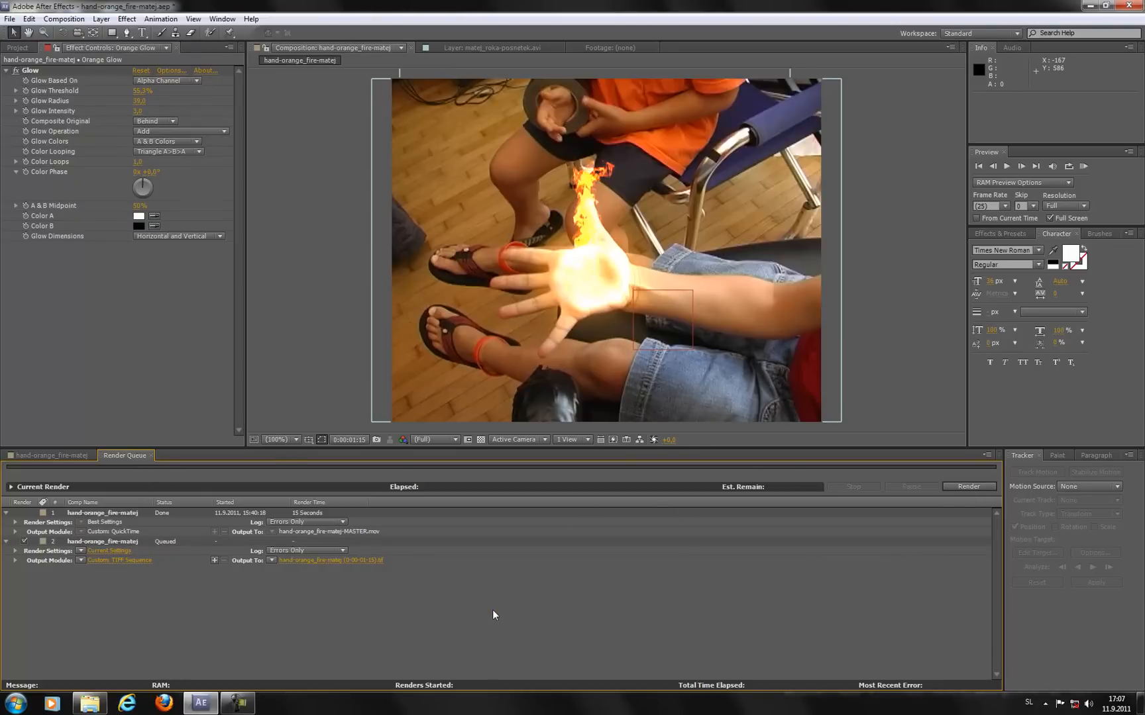